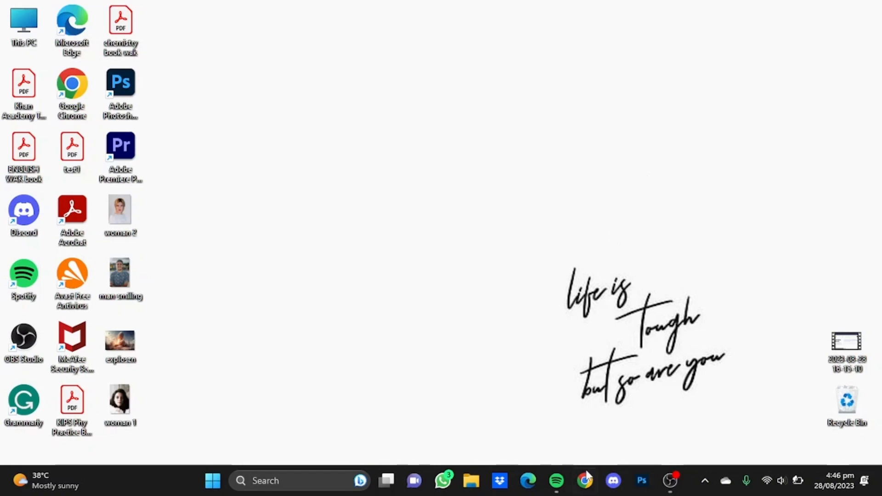
# Launch Chrome and search Google for 'eleven labs' from the address bar
pyautogui.click(586, 480)
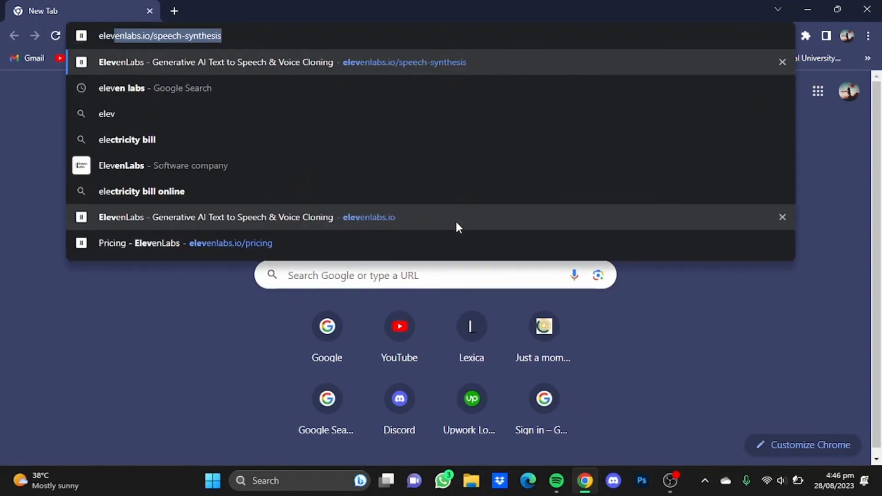
pyautogui.write('elevem')
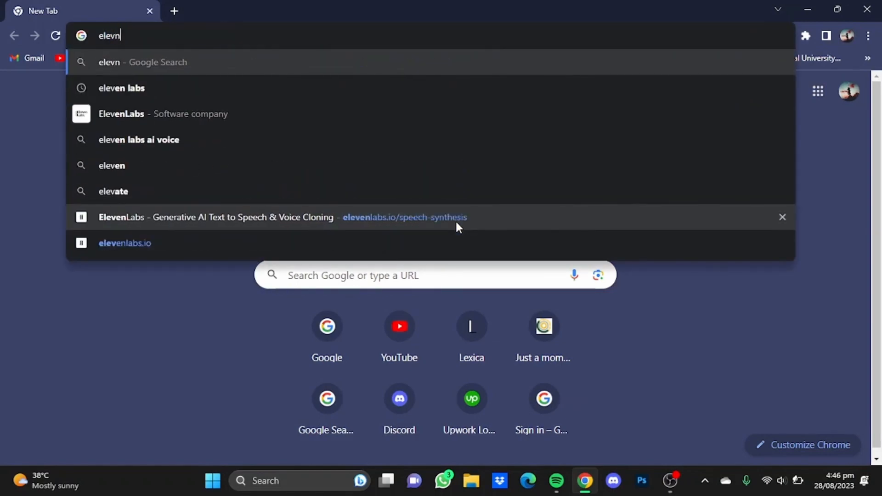
pyautogui.write('eleven labs')
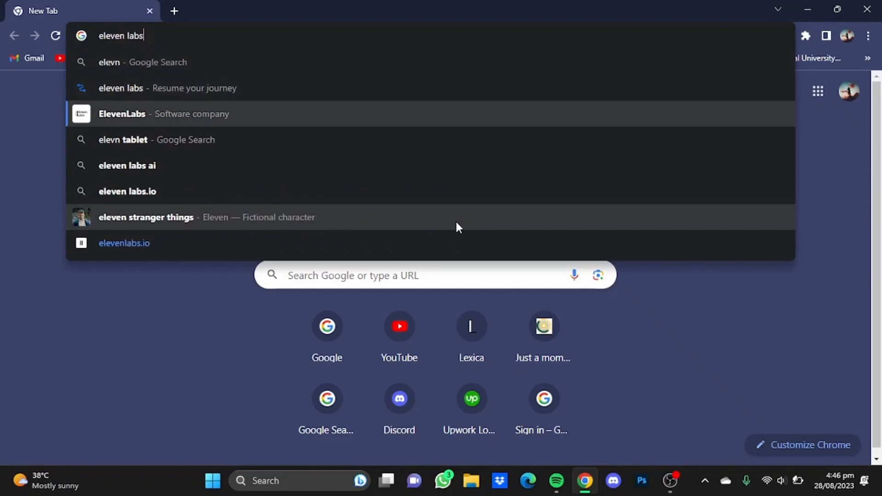
pyautogui.press('Enter')
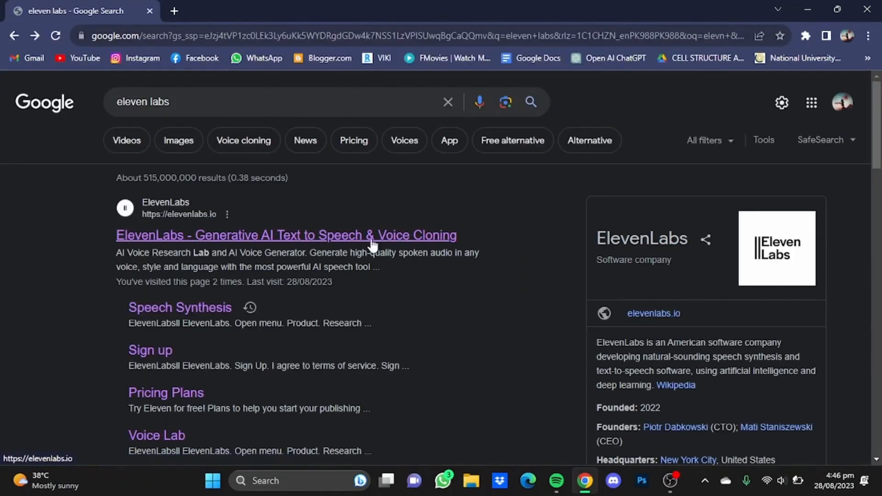
# Open the ElevenLabs site from the top result and navigate to its empty VoiceLab page
pyautogui.click(286, 234)
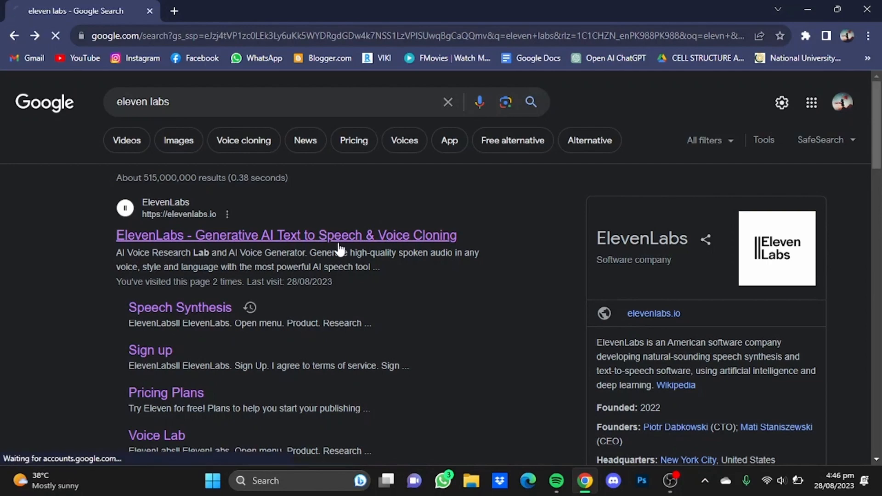
pyautogui.click(286, 235)
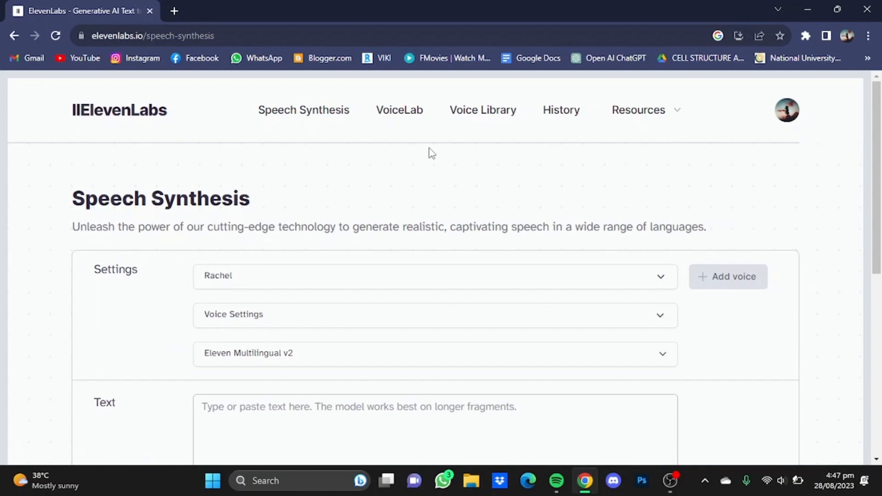
pyautogui.moveTo(378, 125)
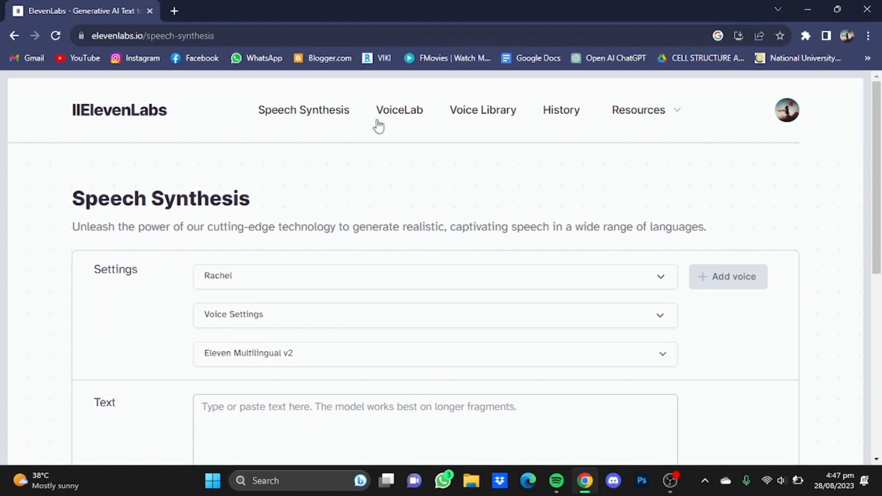
pyautogui.click(399, 110)
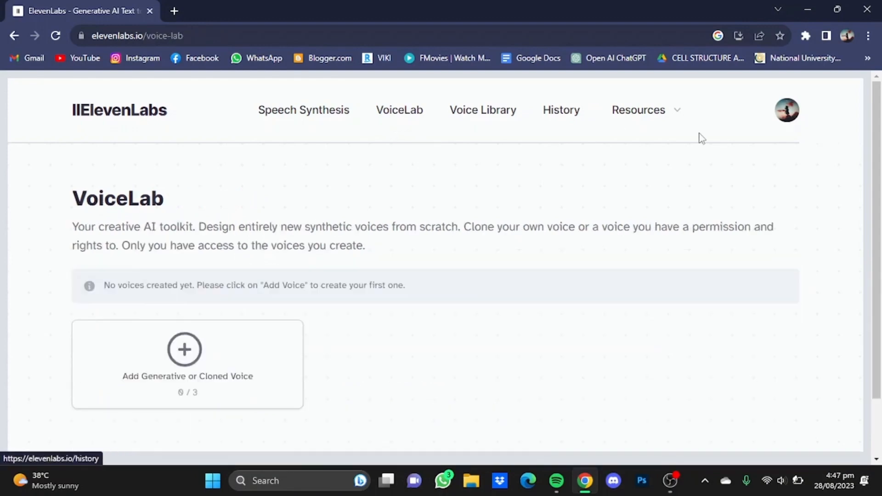
pyautogui.moveTo(319, 354)
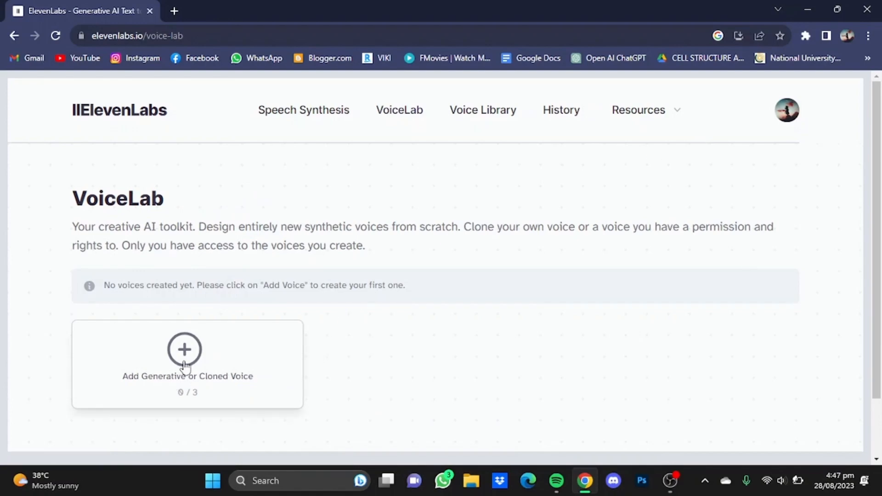
# Start a new Voice Design voice and set Gender to Male and Age to Old
pyautogui.click(185, 349)
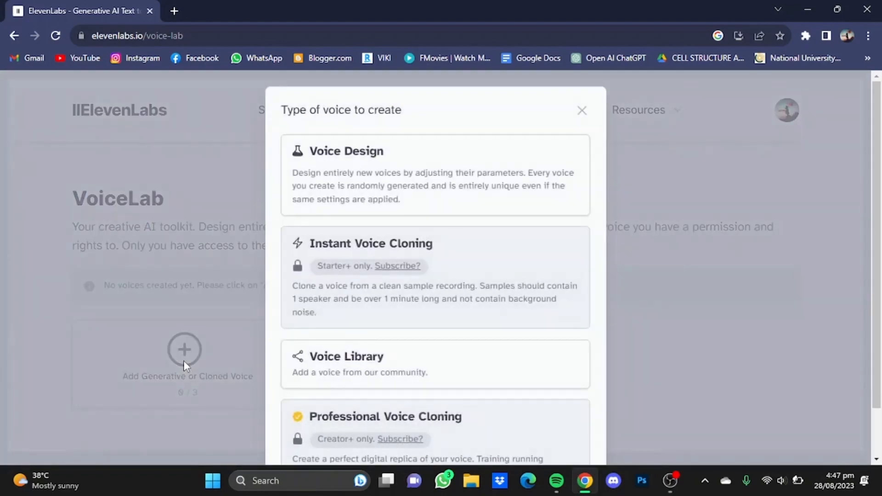
pyautogui.moveTo(417, 174)
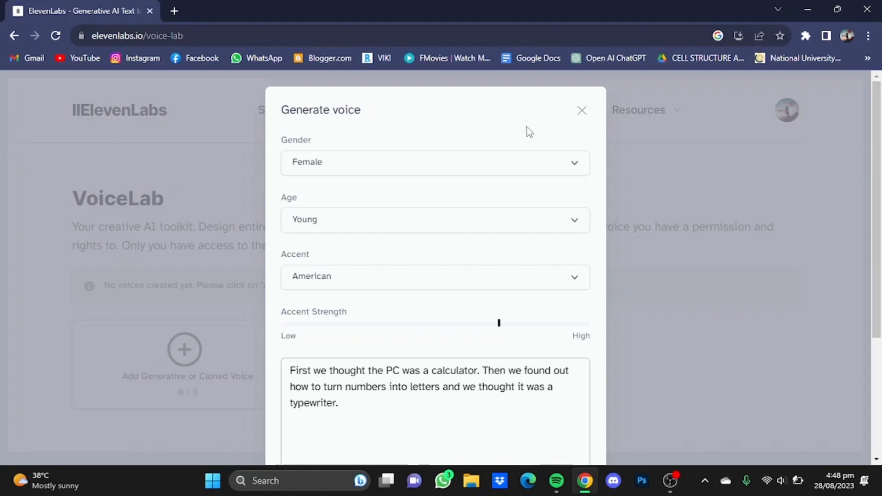
pyautogui.click(435, 162)
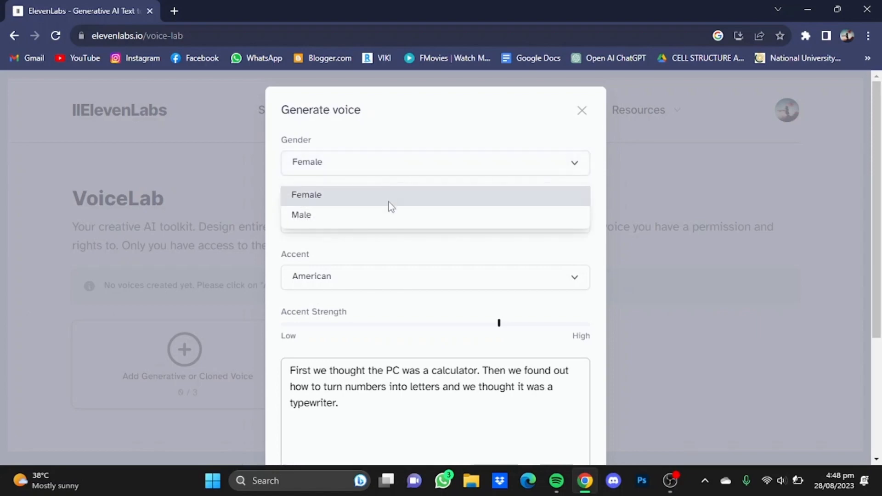
pyautogui.click(302, 215)
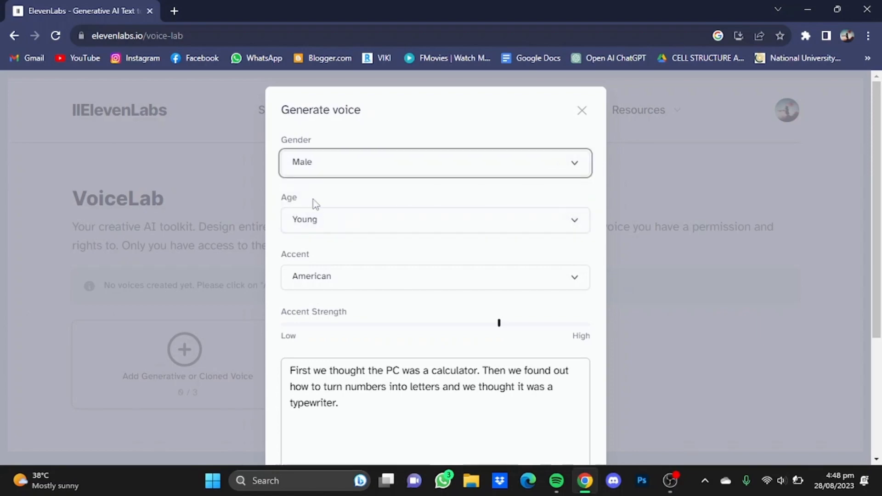
pyautogui.click(435, 219)
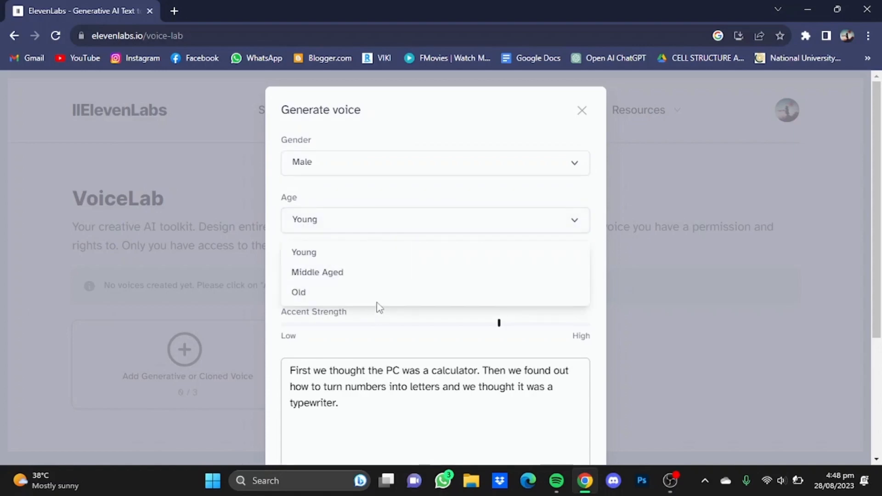
pyautogui.click(298, 293)
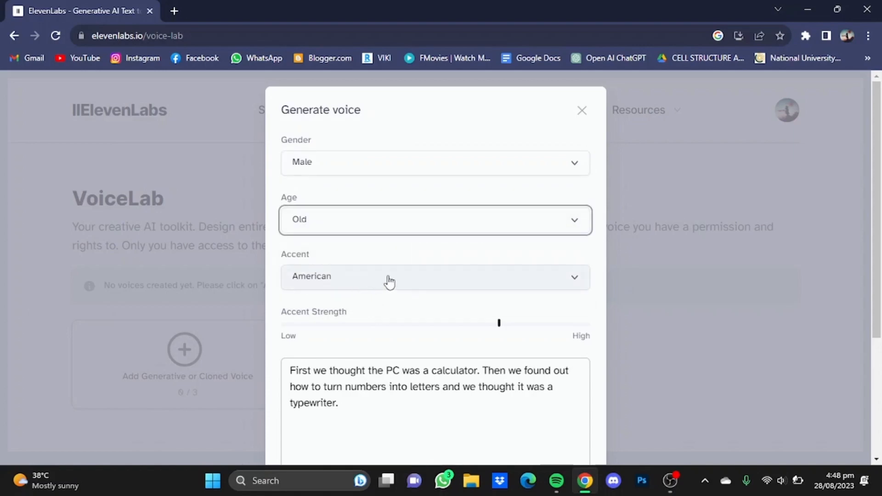
# Set the Accent to British and raise the Accent Strength slider
pyautogui.click(434, 276)
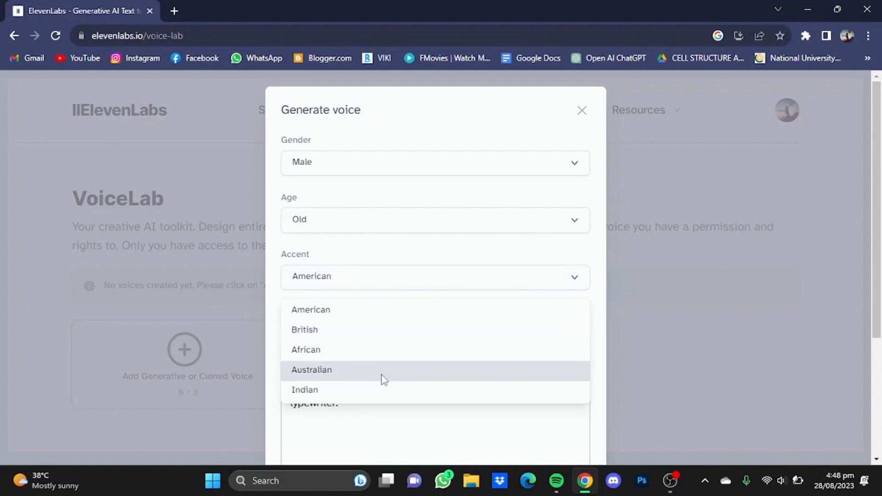
pyautogui.click(304, 330)
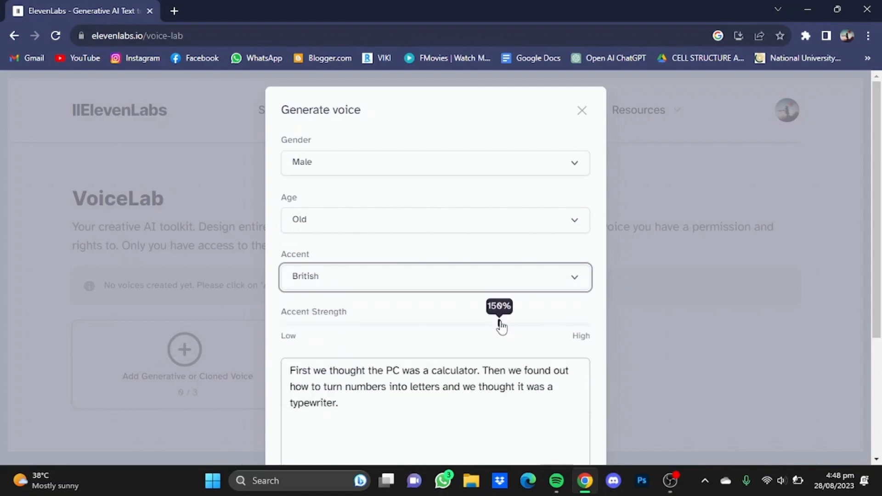
pyautogui.moveTo(501, 323); pyautogui.dragTo(513, 324)
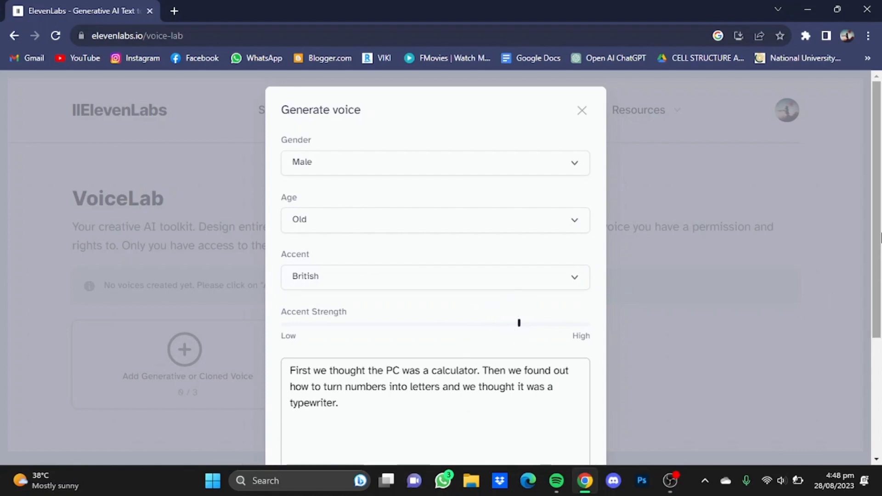
# Generate the old British male voice preview of the sample text and play it back
pyautogui.scroll(-3)
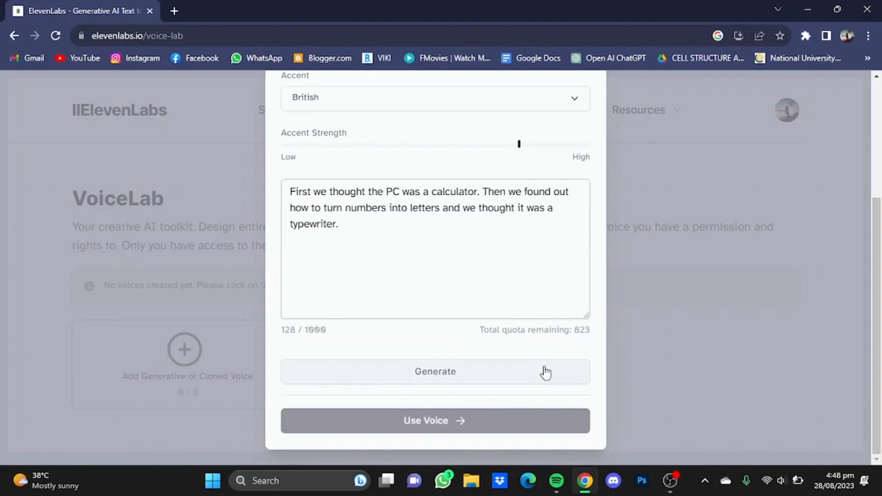
pyautogui.click(435, 371)
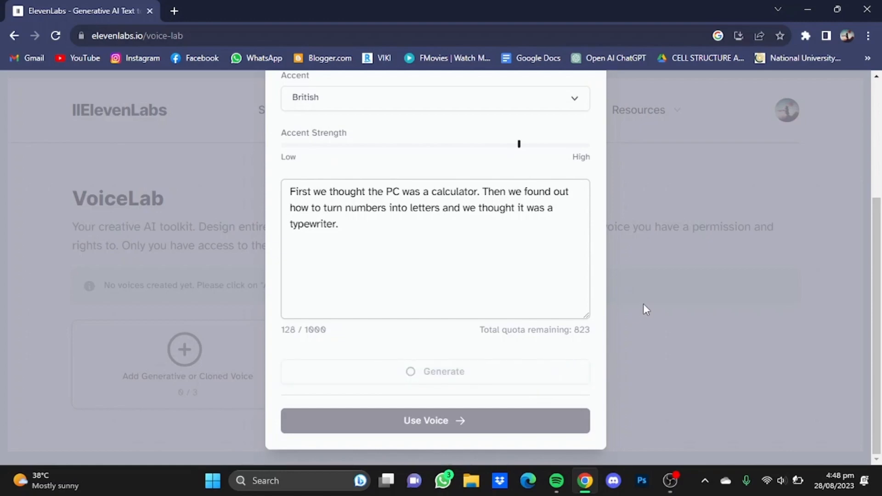
pyautogui.click(435, 371)
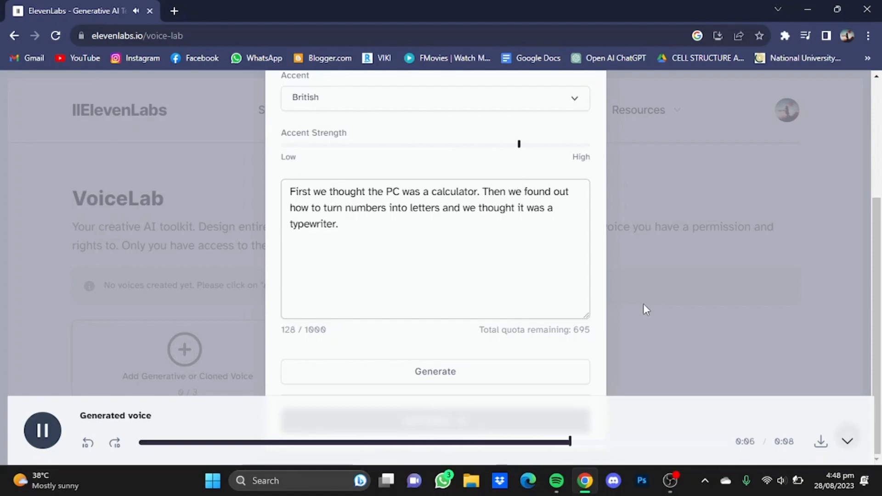
pyautogui.click(41, 430)
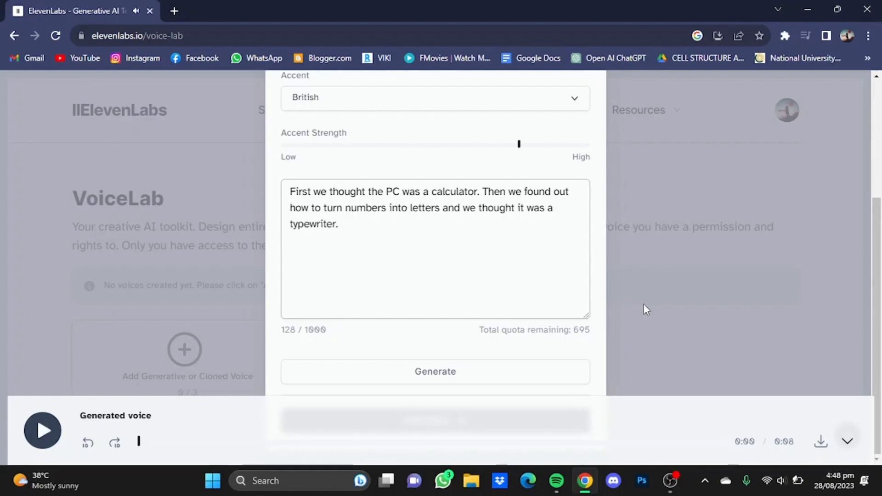
pyautogui.moveTo(664, 415)
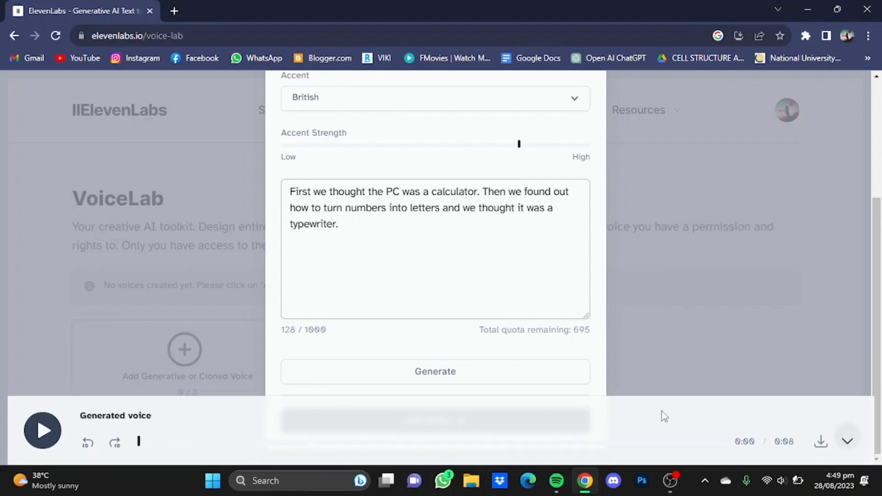
pyautogui.moveTo(691, 417)
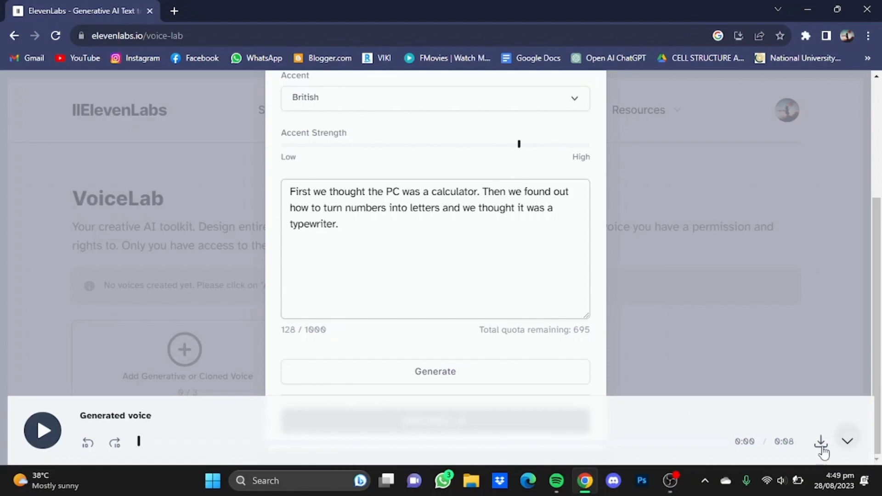
# Download the generated voice preview as an MP3 via the bottom player's download arrow
pyautogui.click(821, 443)
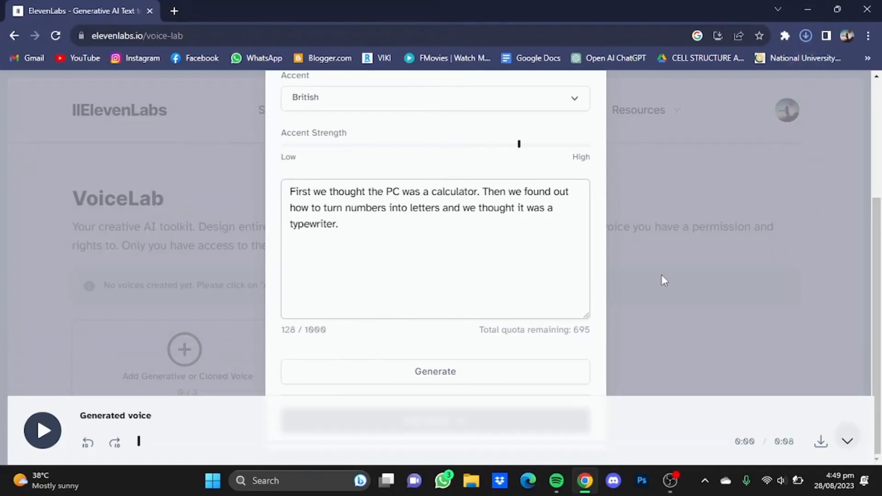
pyautogui.click(821, 441)
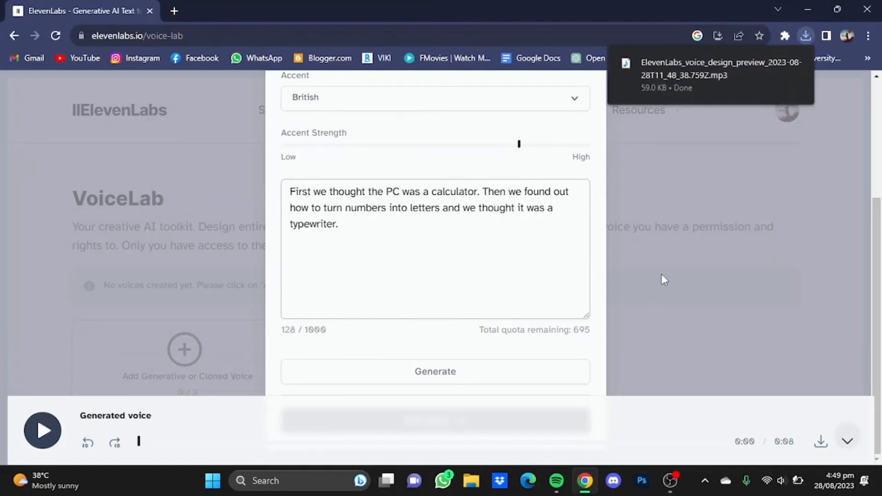